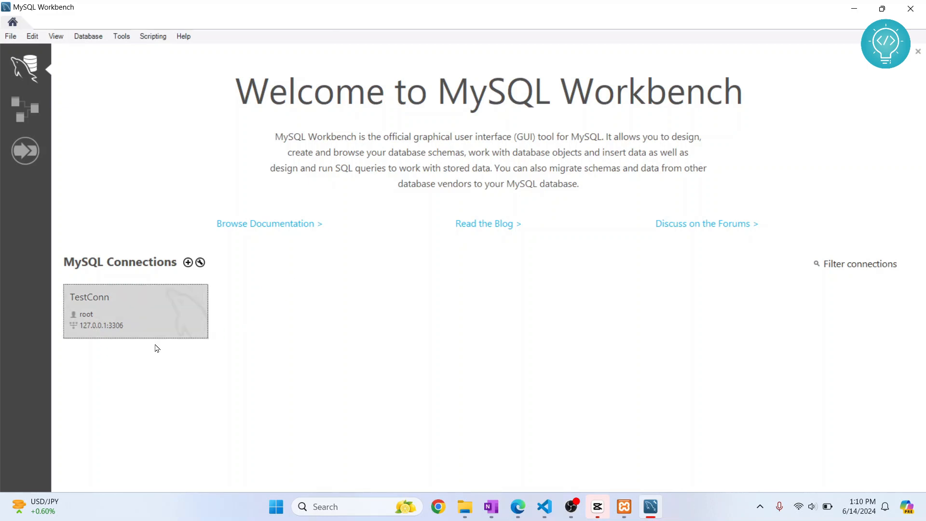
mouse_move(90, 321)
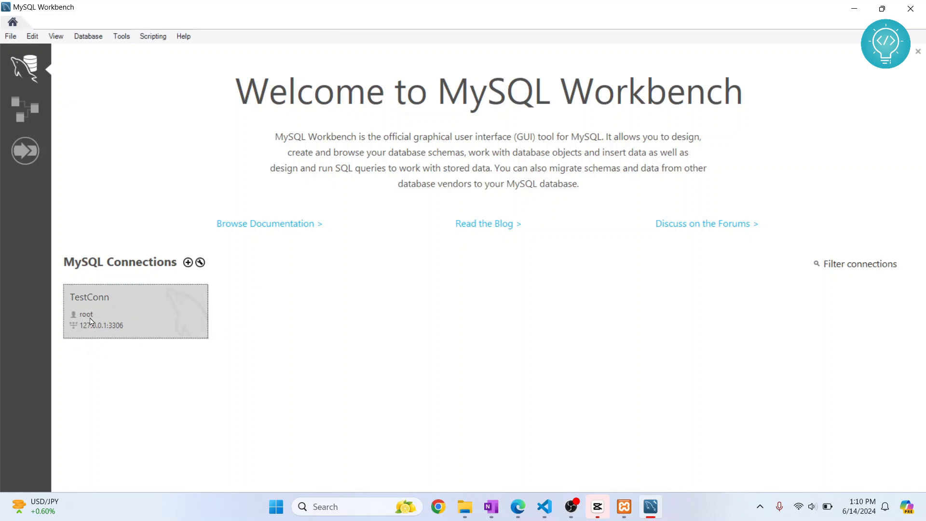
mouse_move(156, 336)
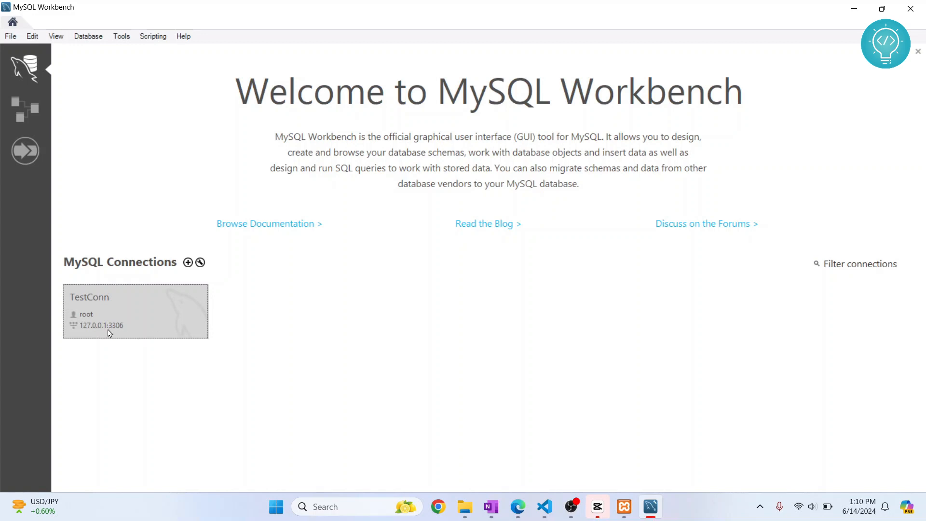
mouse_move(66, 289)
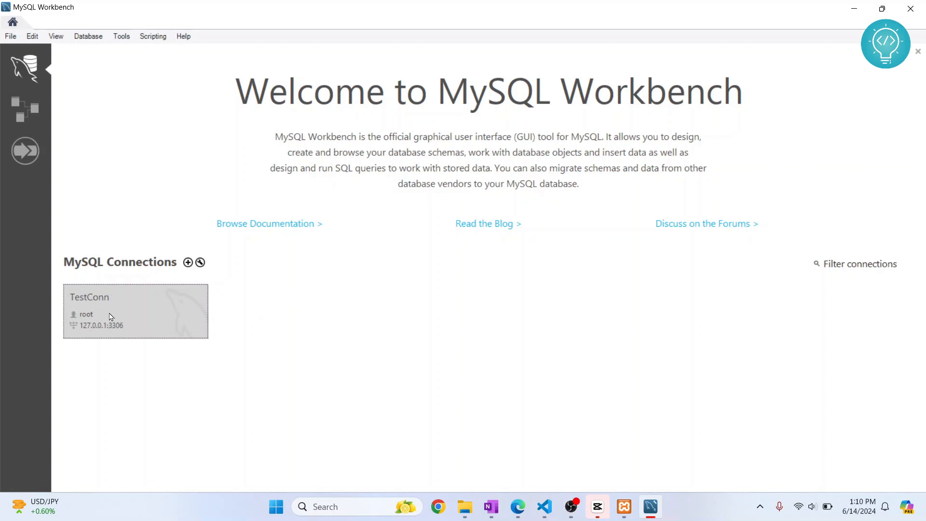
mouse_move(172, 307)
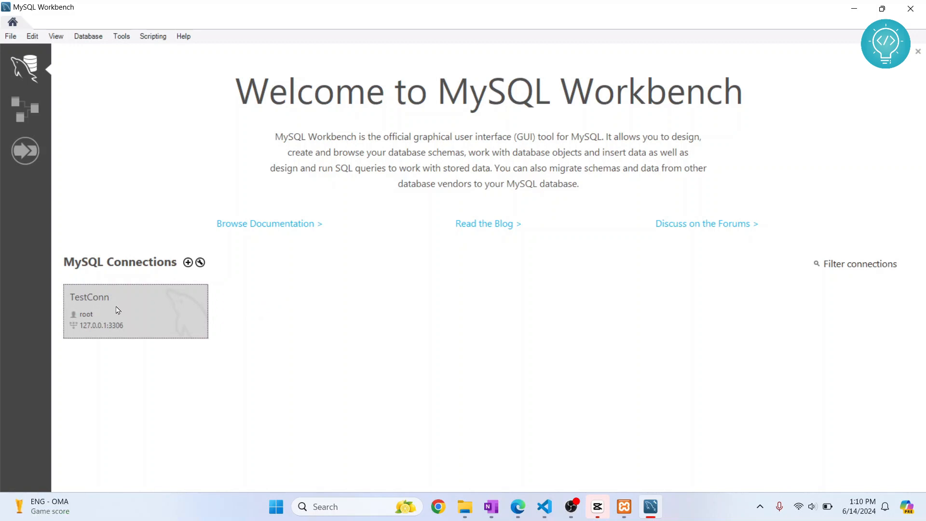
- Connect to the TestConn server as root and continue past the compatibility warning
double_click(135, 311)
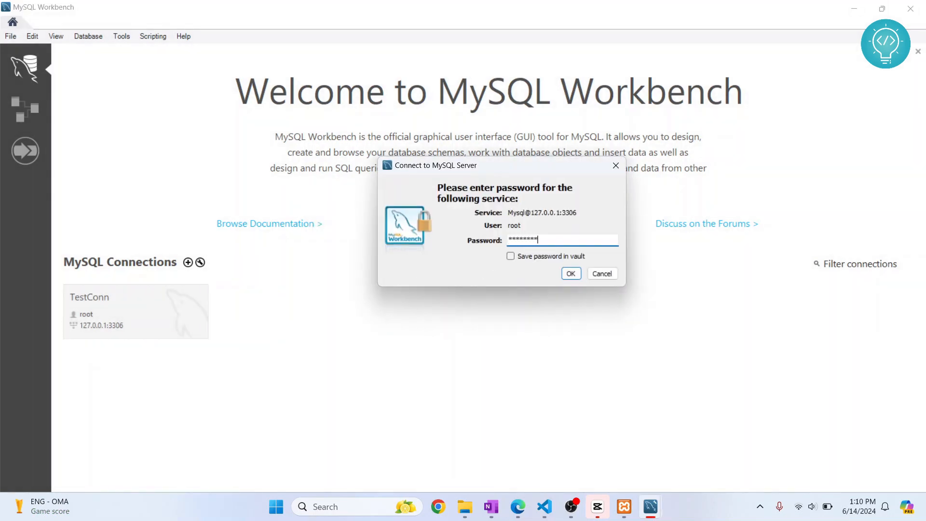
click(570, 274)
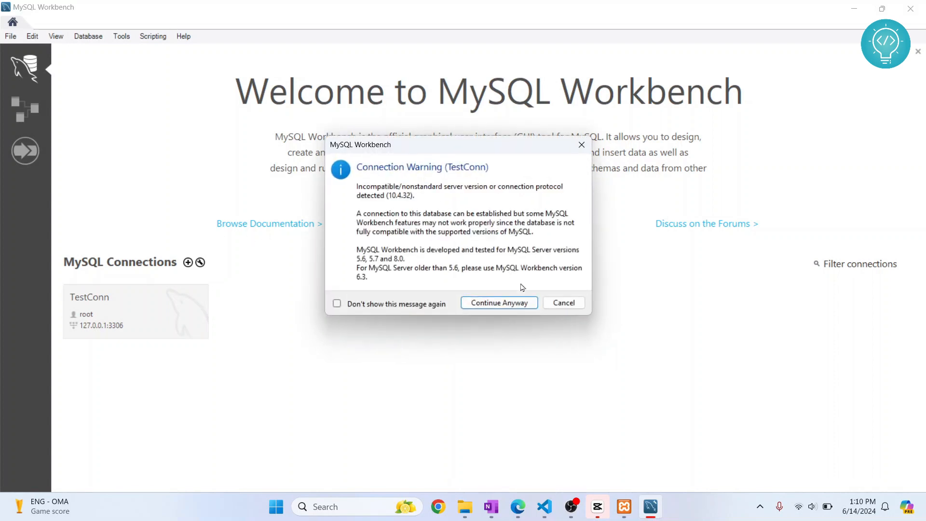
click(497, 302)
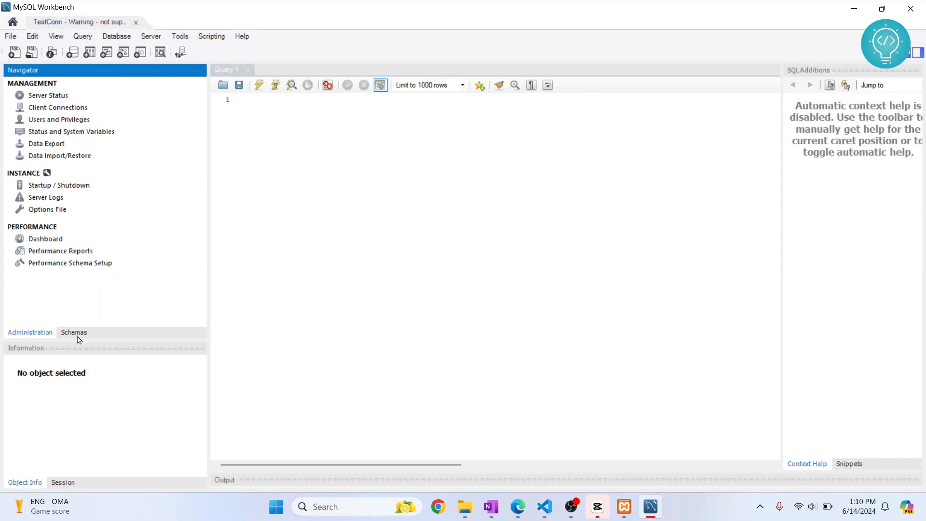
click(73, 331)
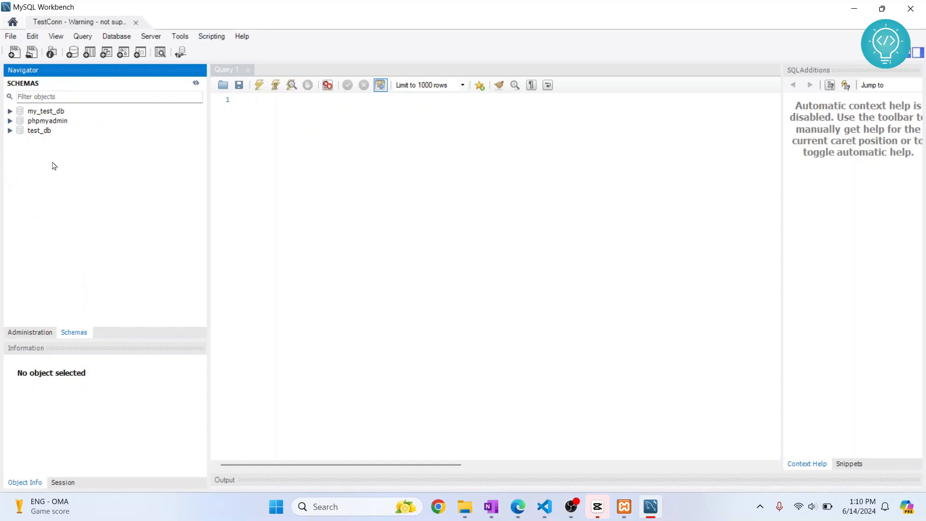
mouse_move(96, 173)
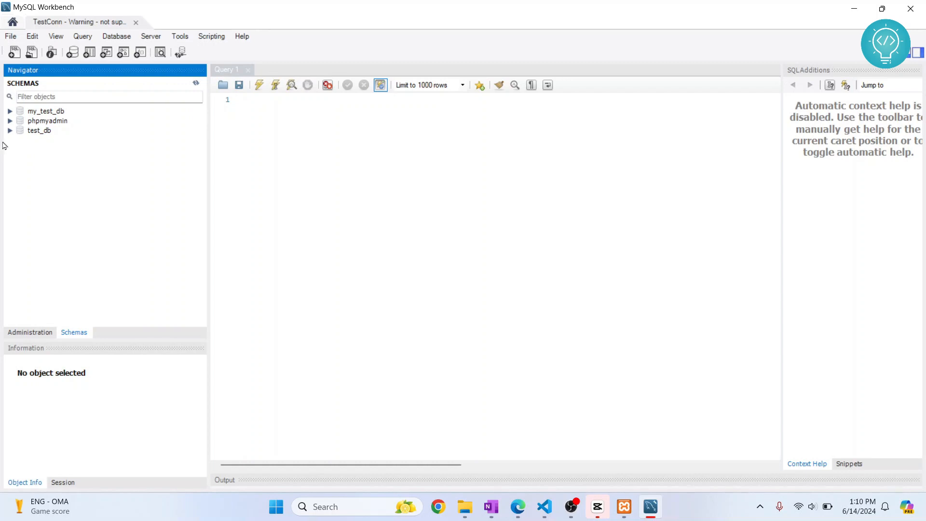
mouse_move(28, 332)
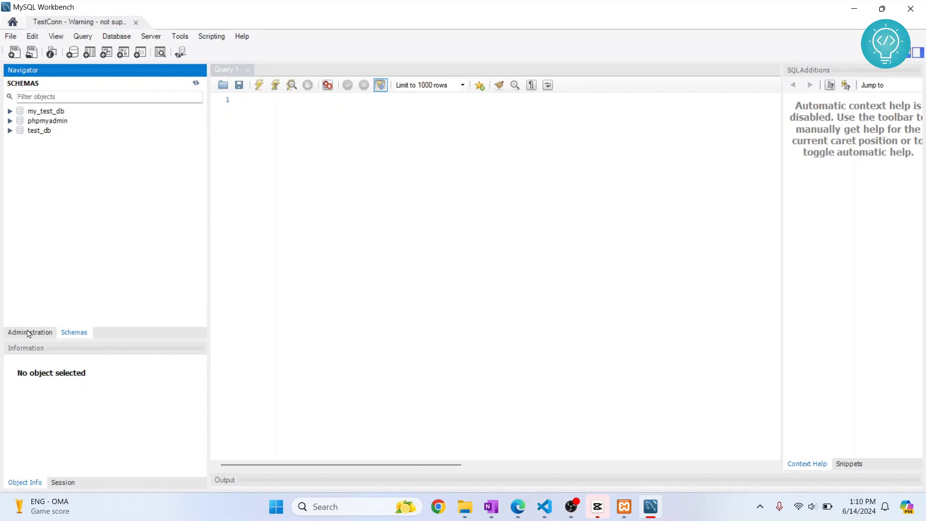
click(30, 332)
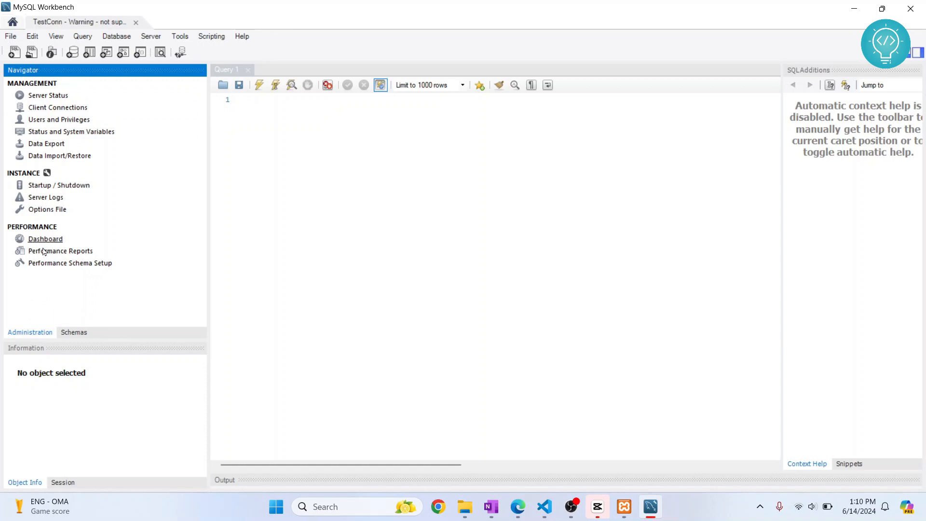
mouse_move(56, 217)
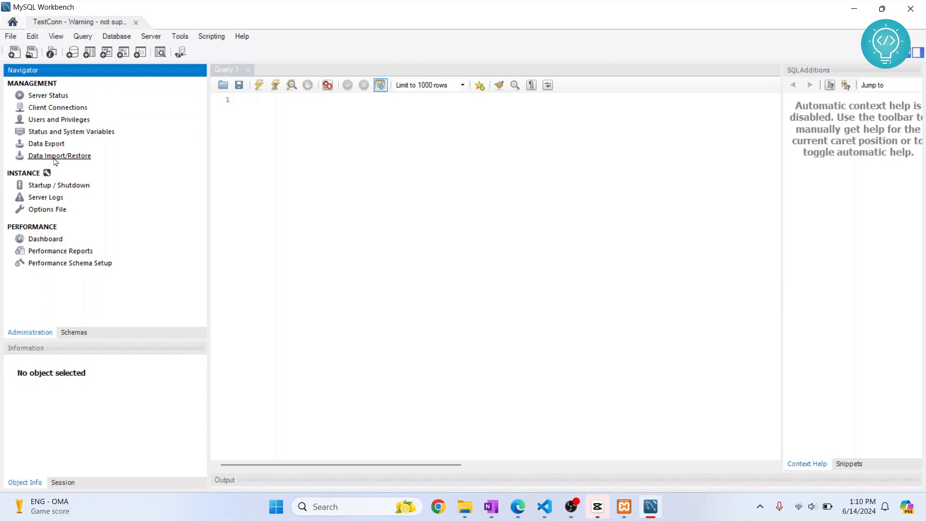
- In Data Import/Restore, select Downloads\test_db.sql as the self-contained import file
click(59, 156)
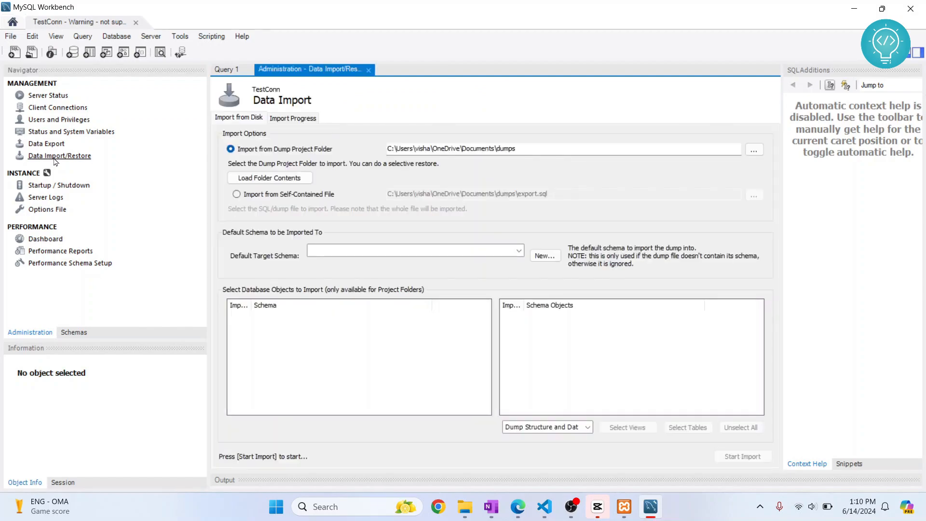
click(753, 149)
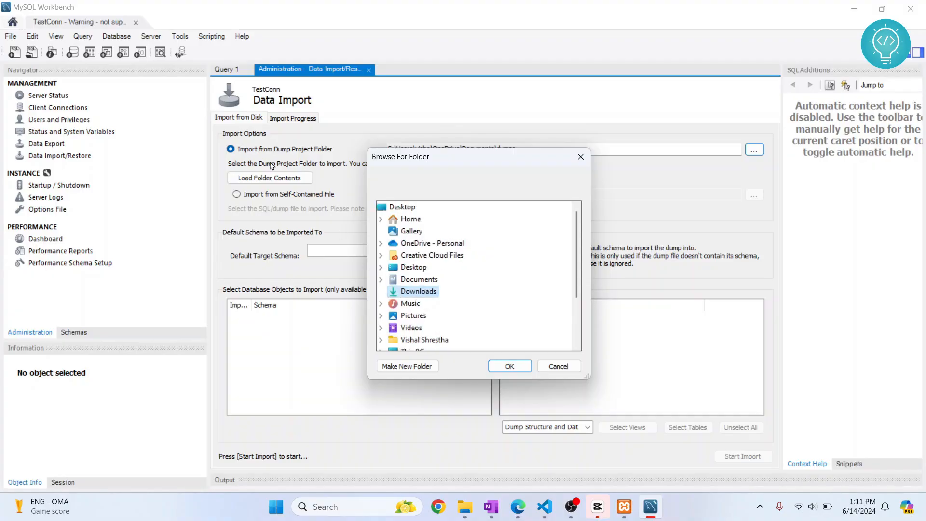
mouse_move(554, 158)
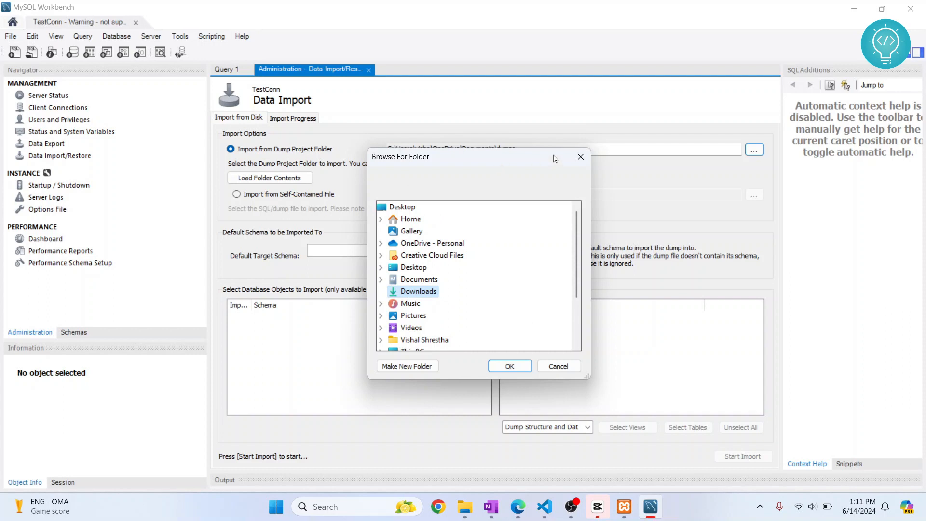
click(510, 365)
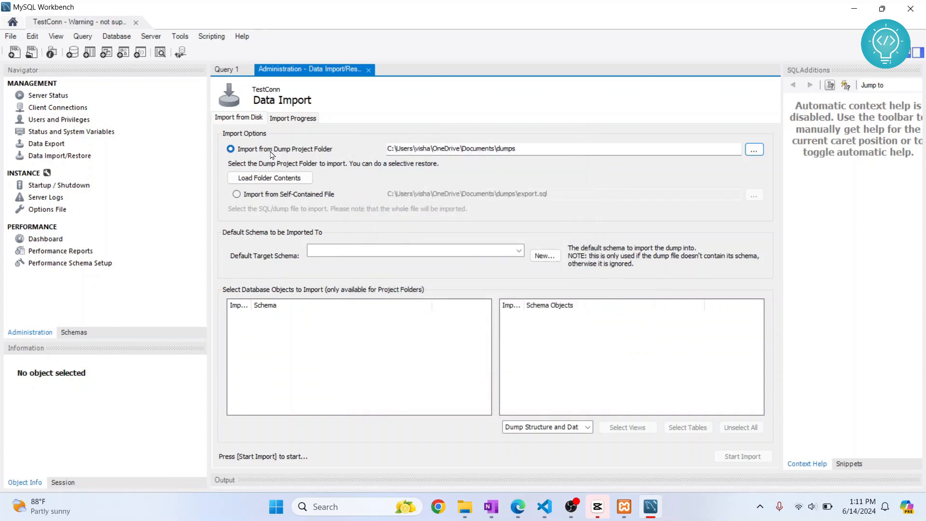
click(236, 193)
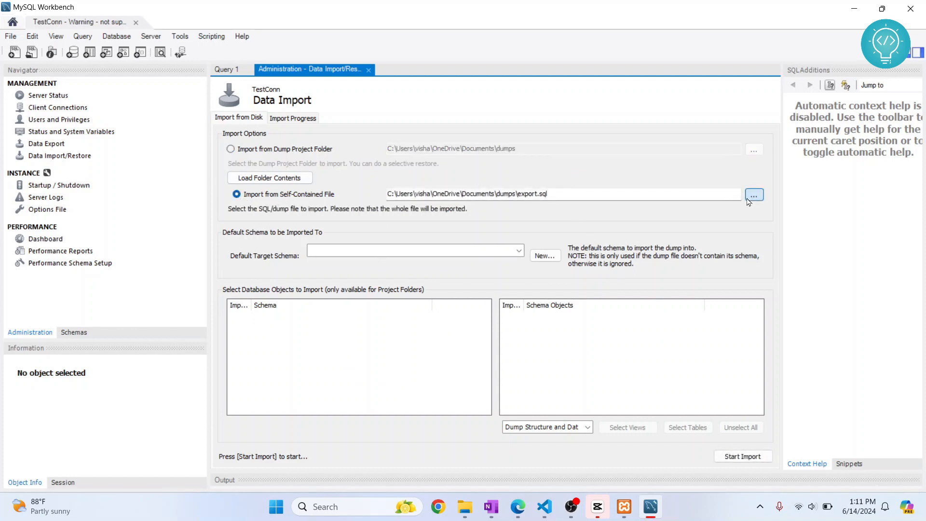
click(753, 194)
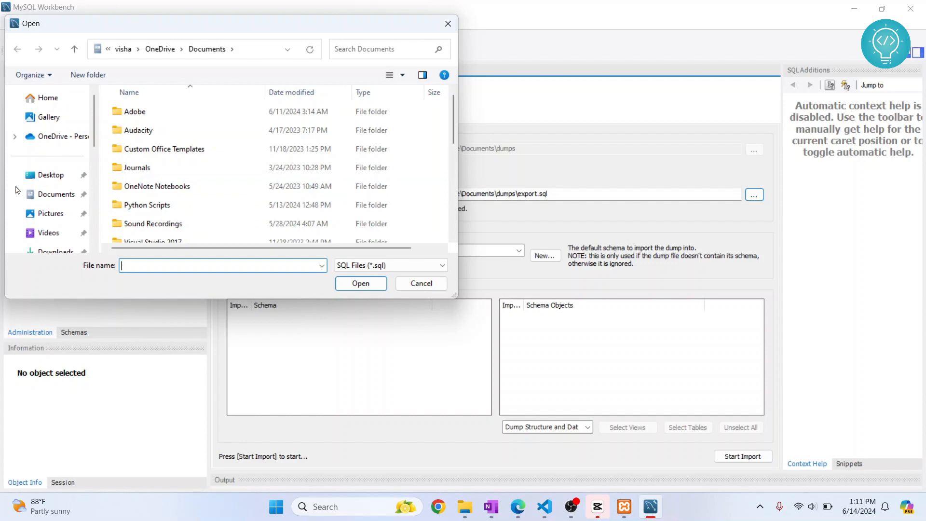
click(56, 210)
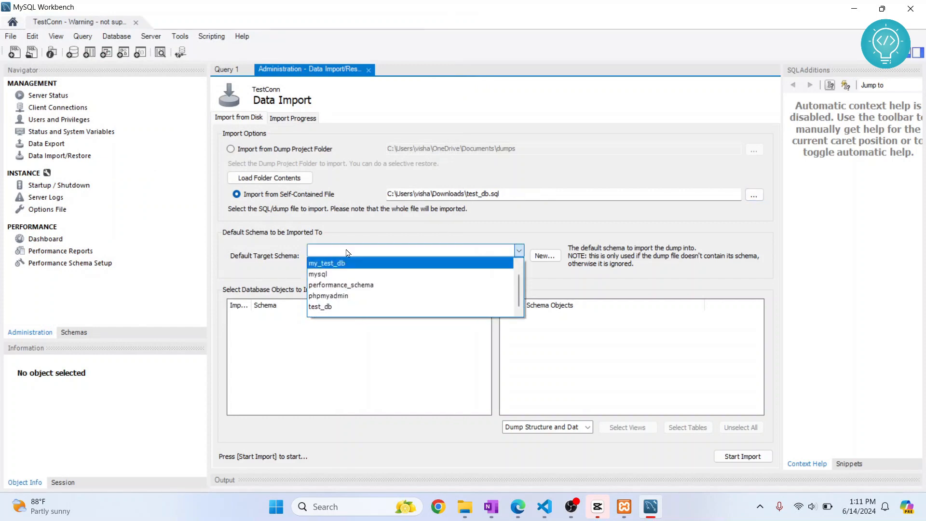
mouse_move(341, 284)
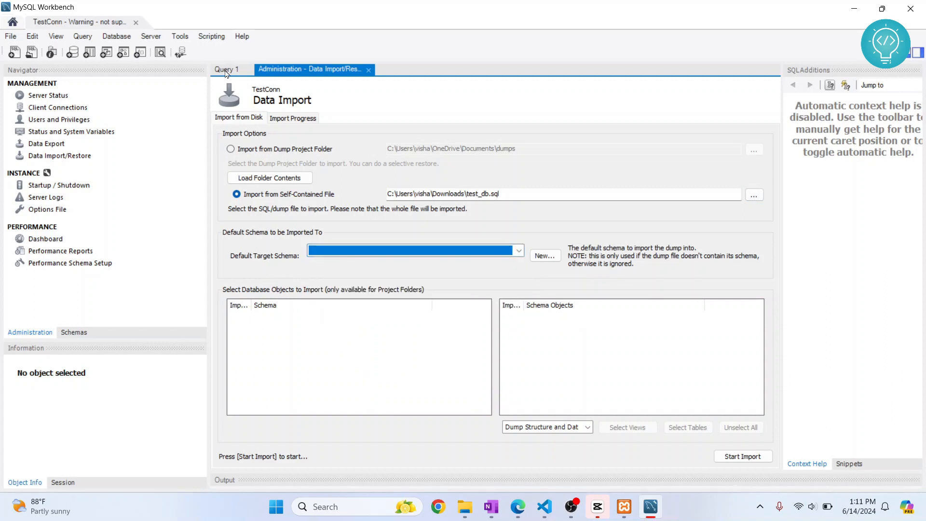
- List the server schemas, inspect my_test_db's tables, then collapse my_test_db
click(73, 332)
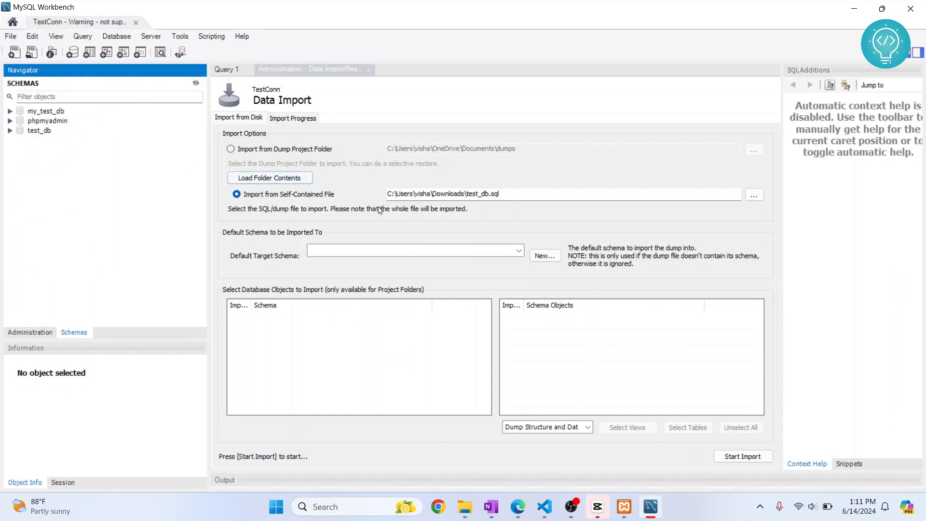
click(9, 111)
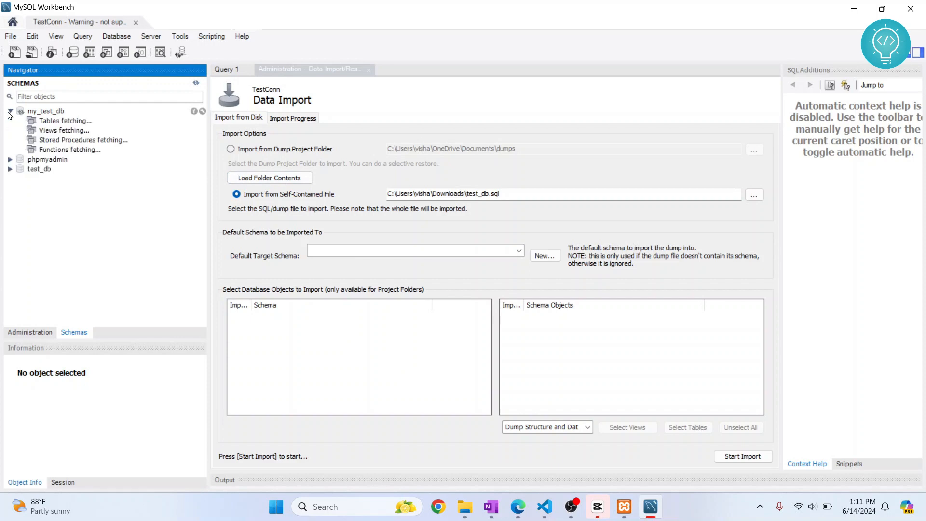
click(33, 120)
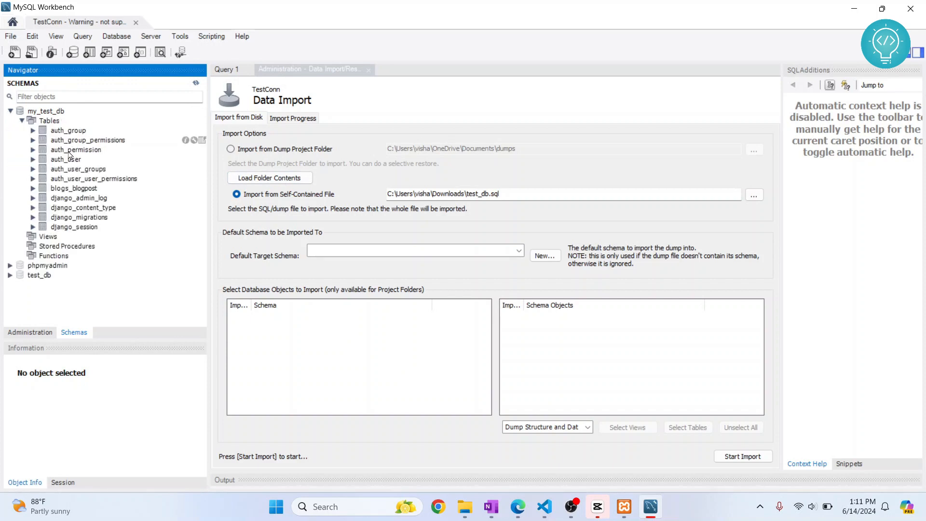
click(10, 111)
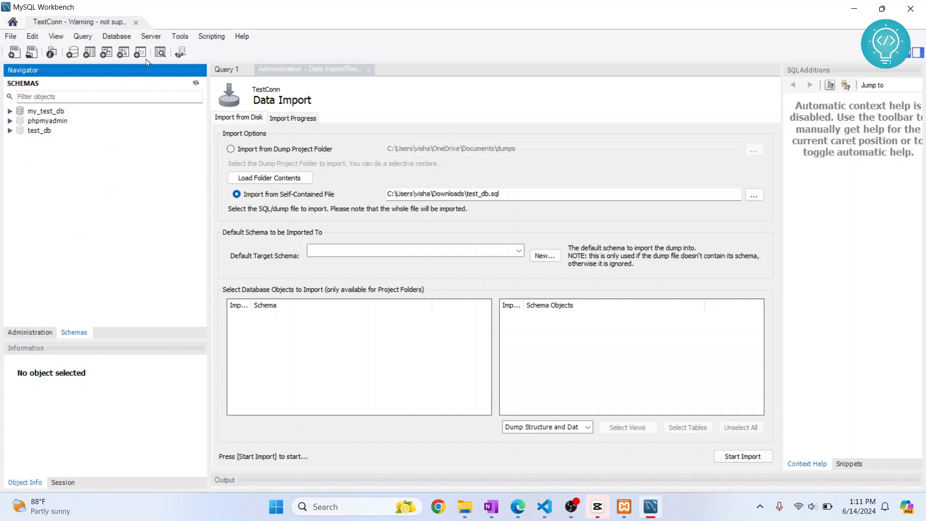
mouse_move(73, 52)
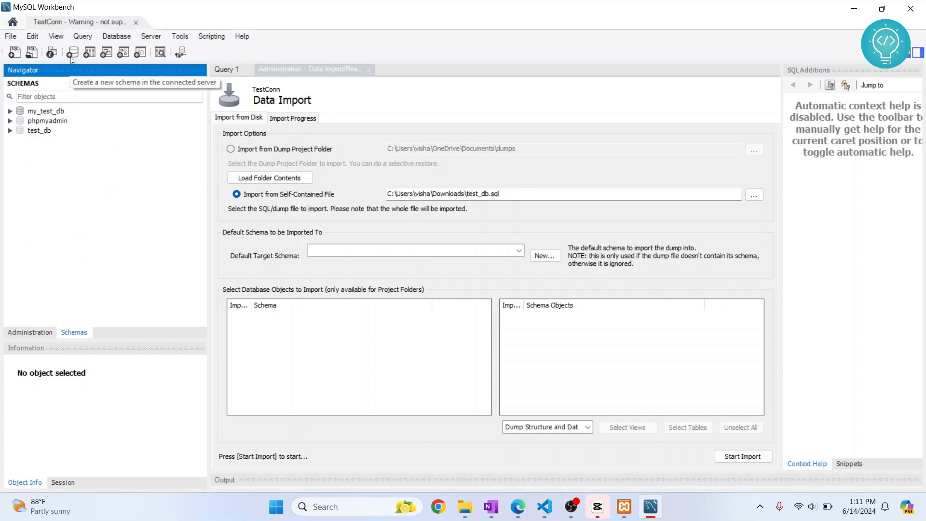
mouse_move(73, 53)
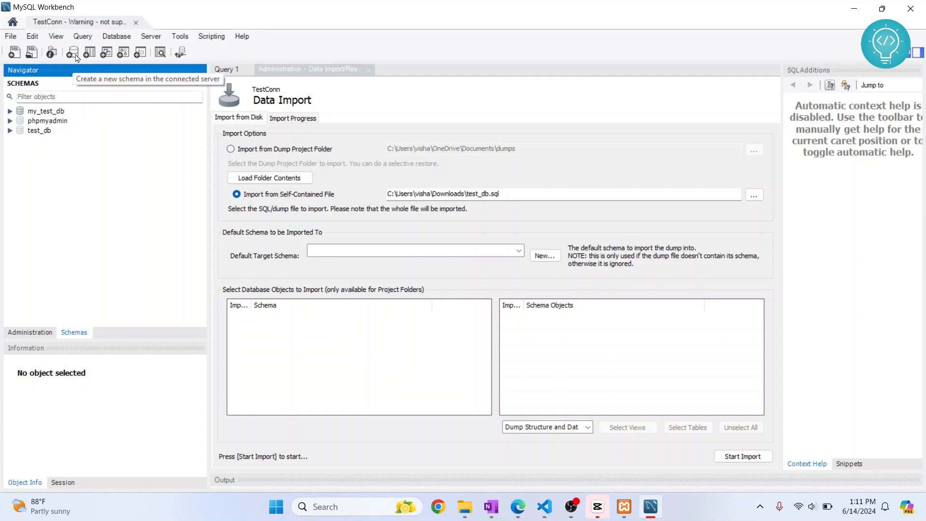
- Create the schema new_db, apply its script, and select it in the Navigator
click(73, 53)
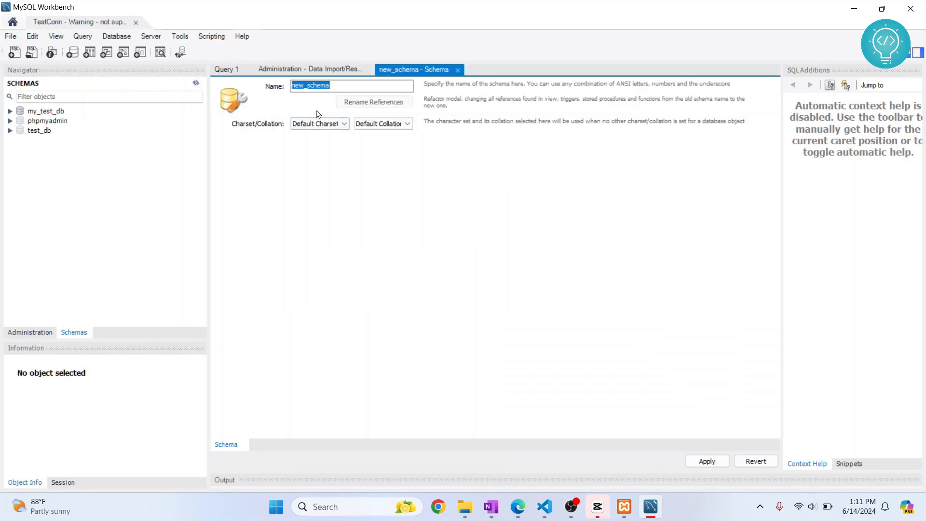
text(new_db)
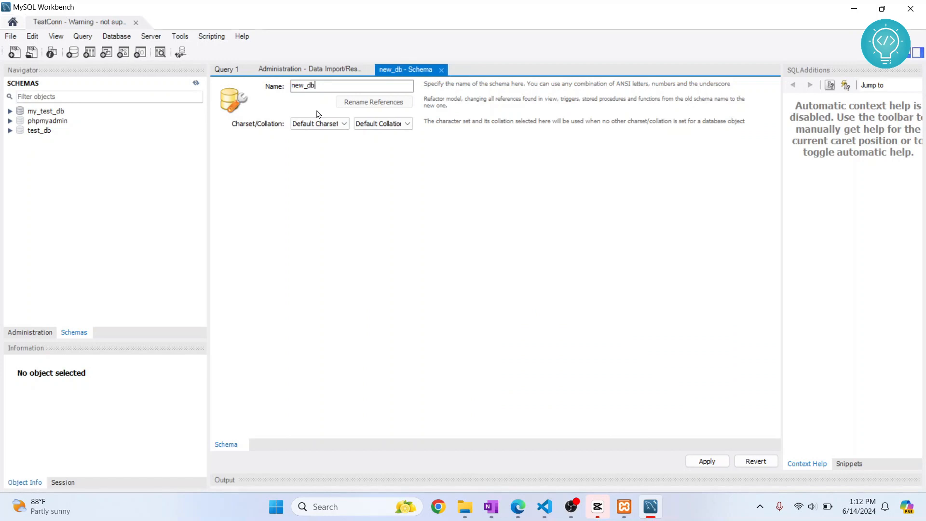
click(706, 461)
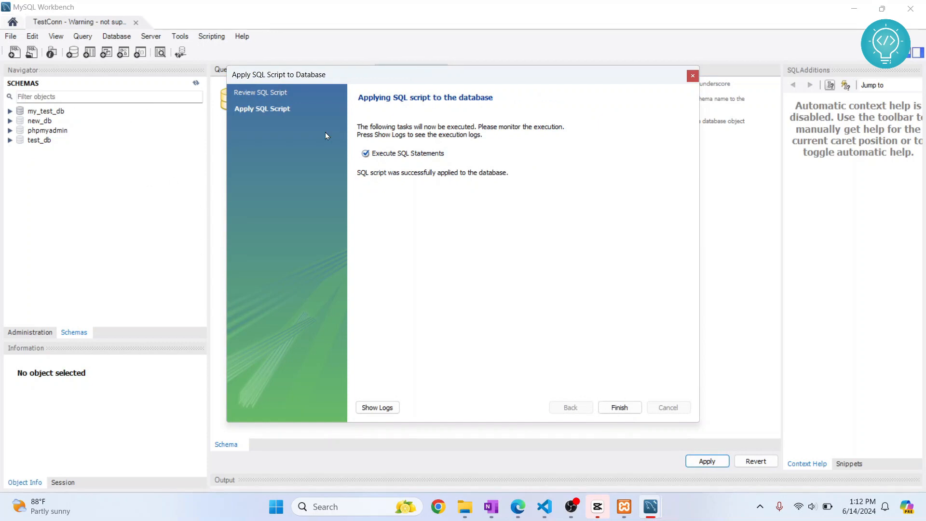
click(619, 407)
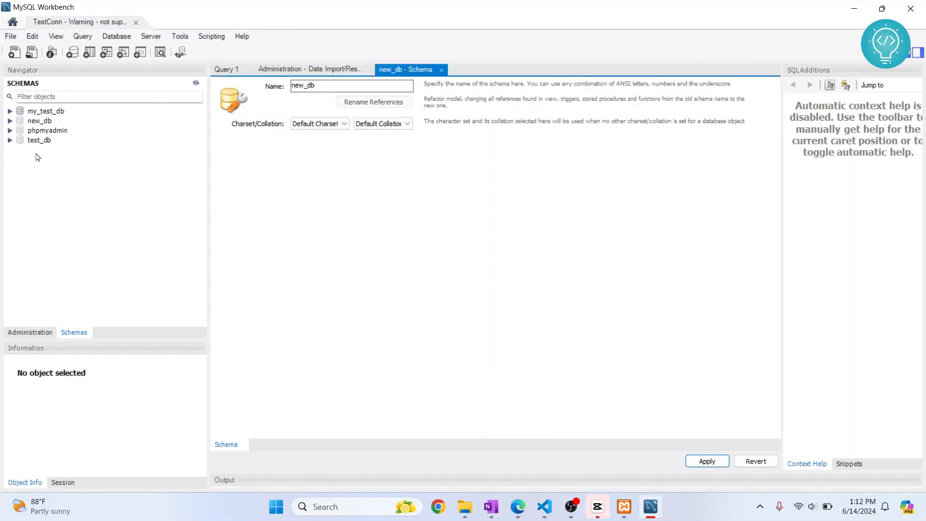
click(39, 121)
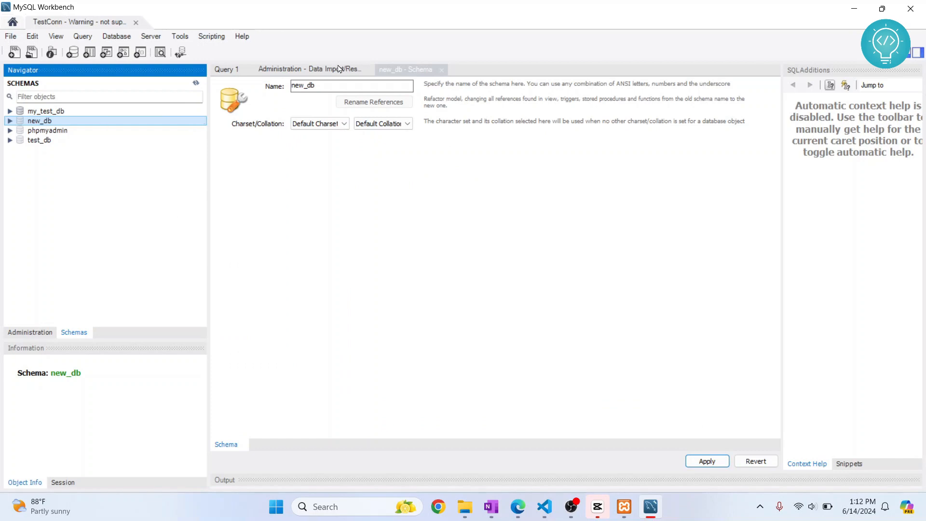
- Choose self-contained test_db.sql for import with new_db as the default target schema
click(308, 69)
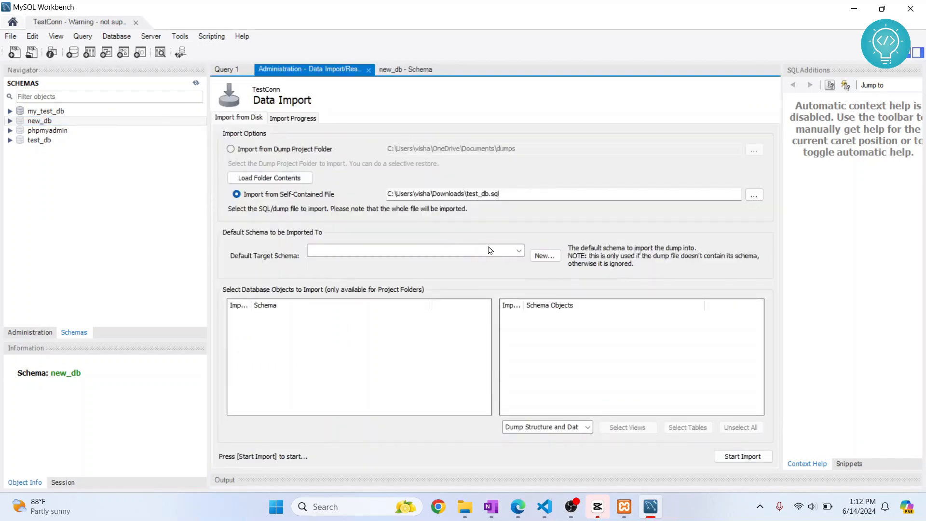
click(517, 250)
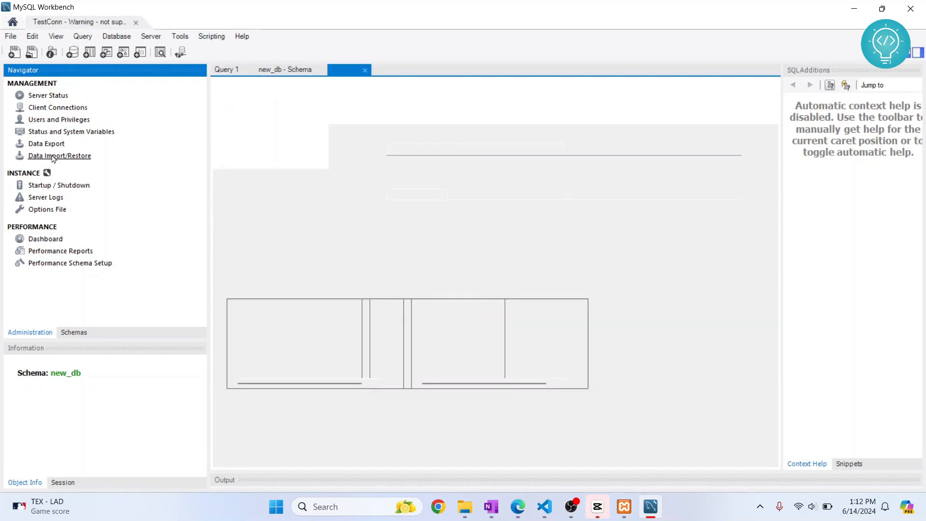
click(59, 155)
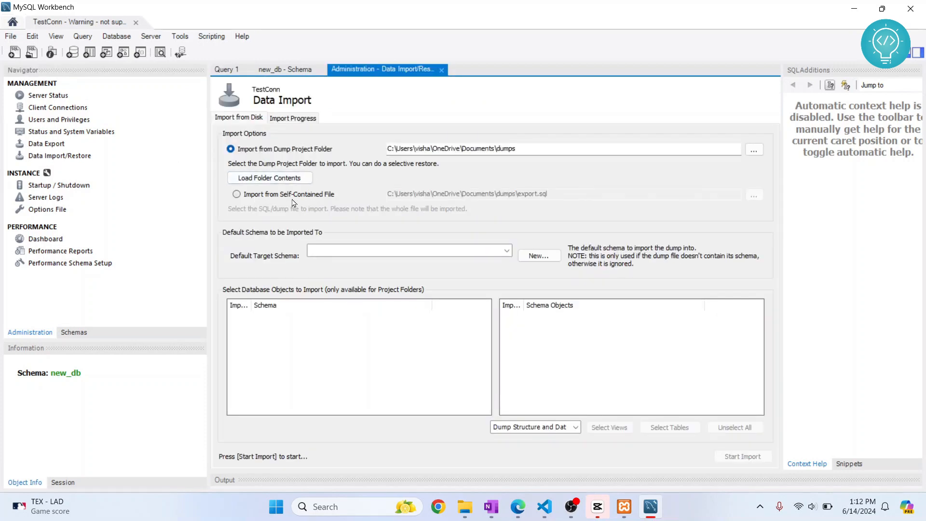
click(237, 194)
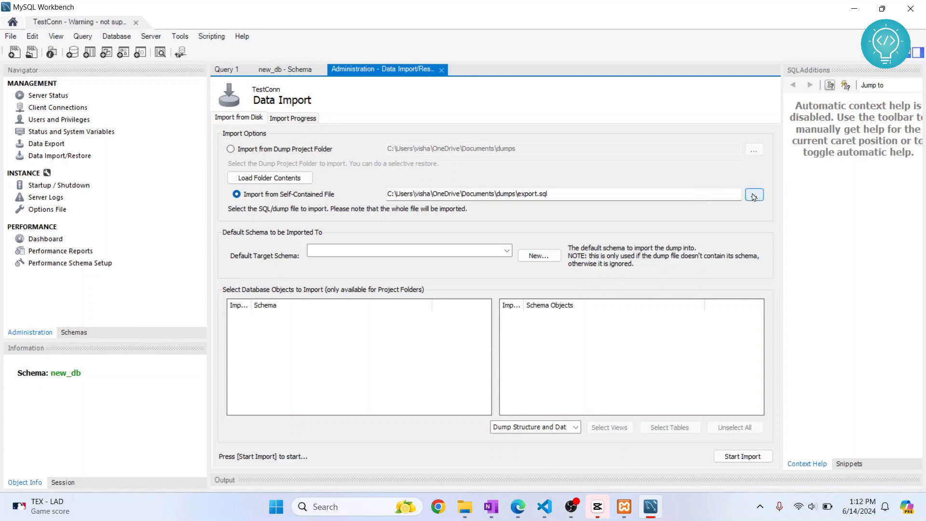
click(754, 195)
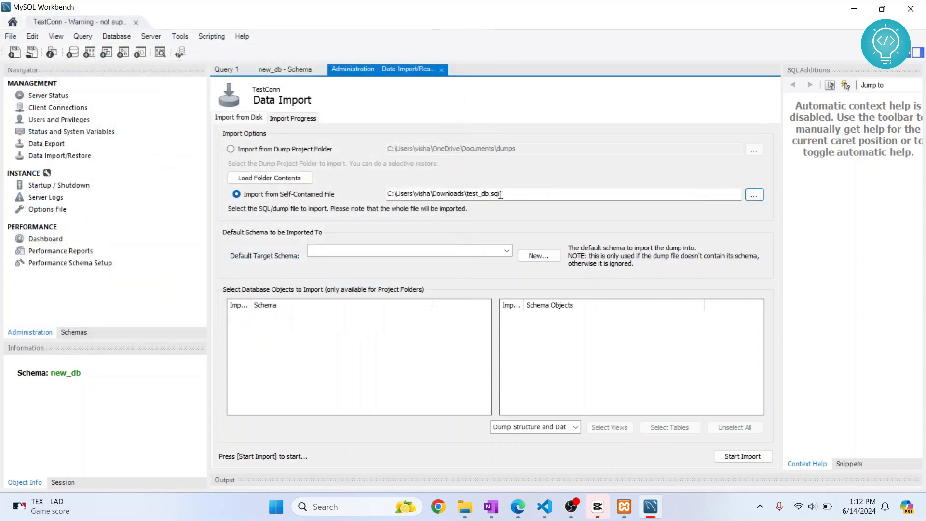
click(505, 251)
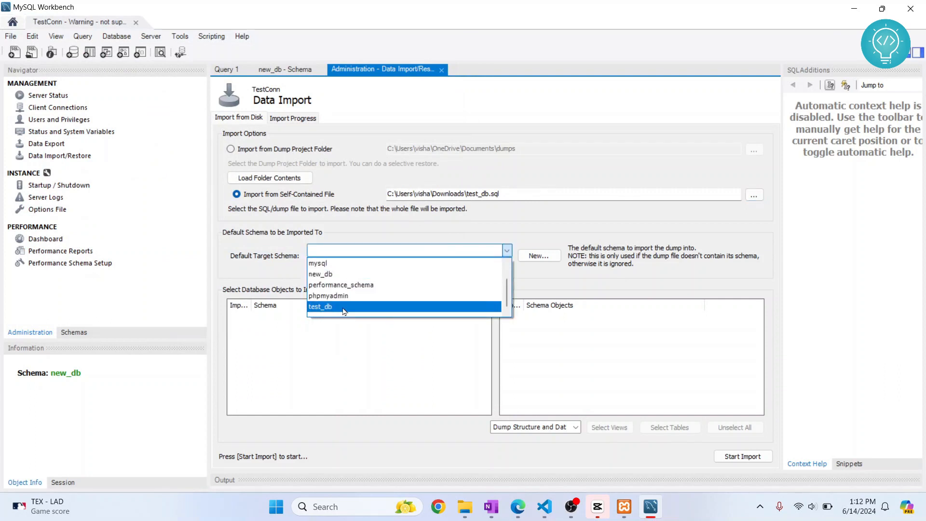
click(320, 273)
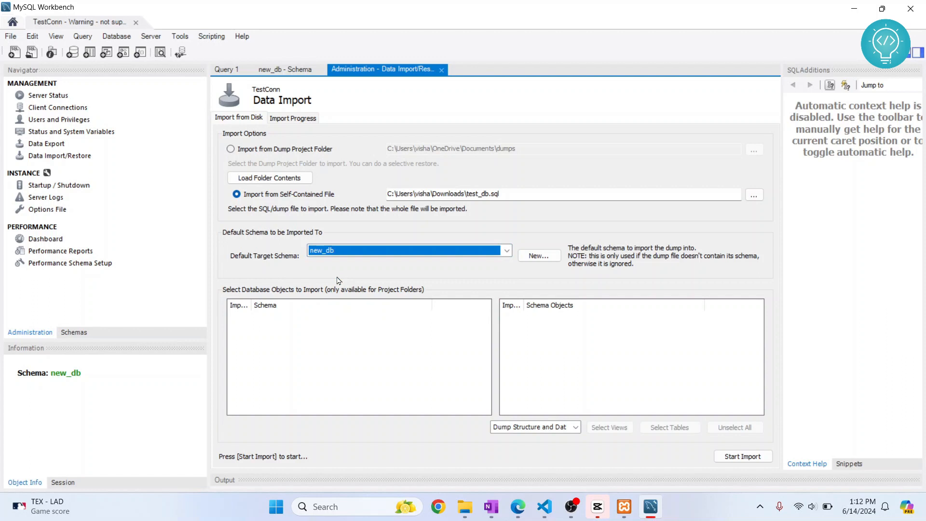
- Run the test_db.sql import into new_db, then show the schema list
click(743, 455)
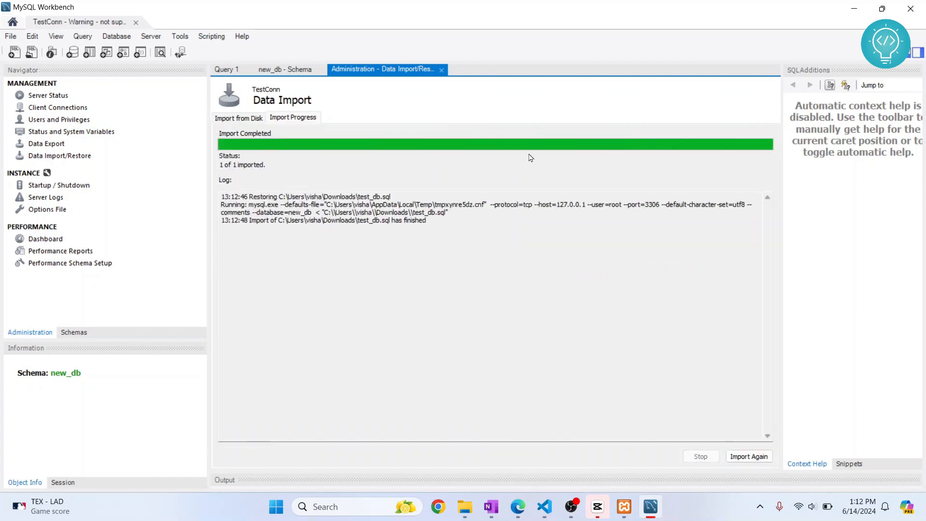
mouse_move(437, 81)
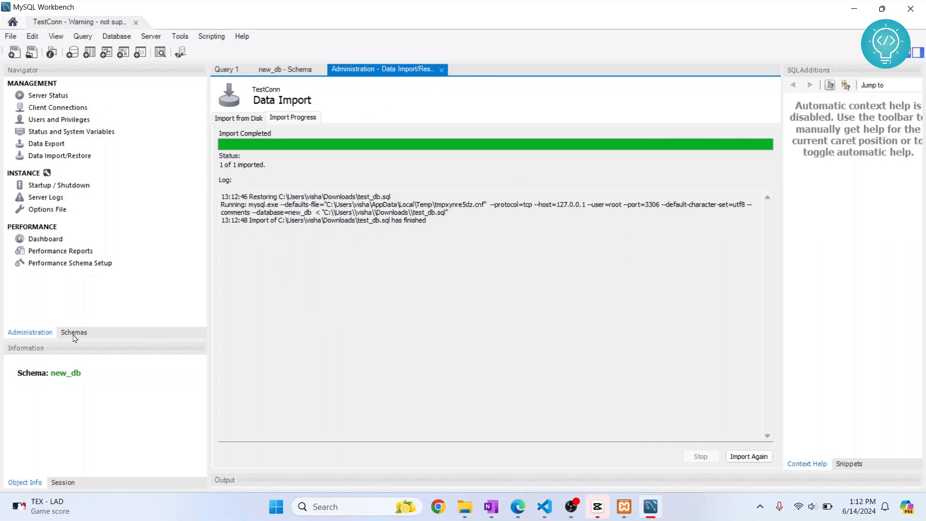
click(73, 332)
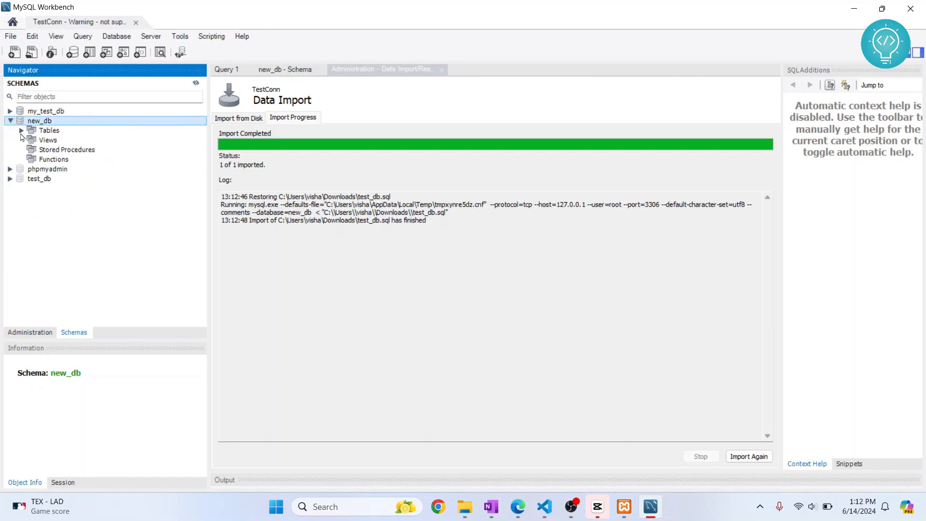
- Expand new_db's tables (addresses, users) and display the users table rows
click(21, 130)
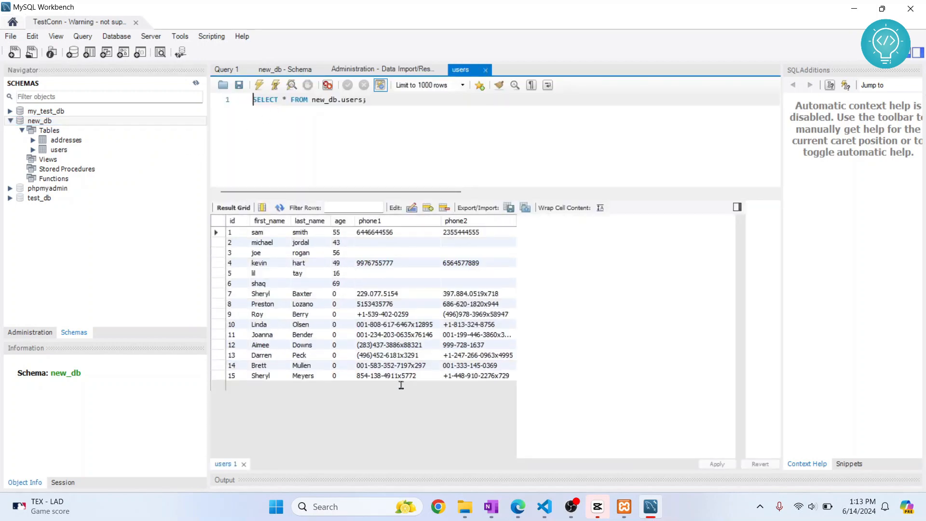
scroll(down, 3)
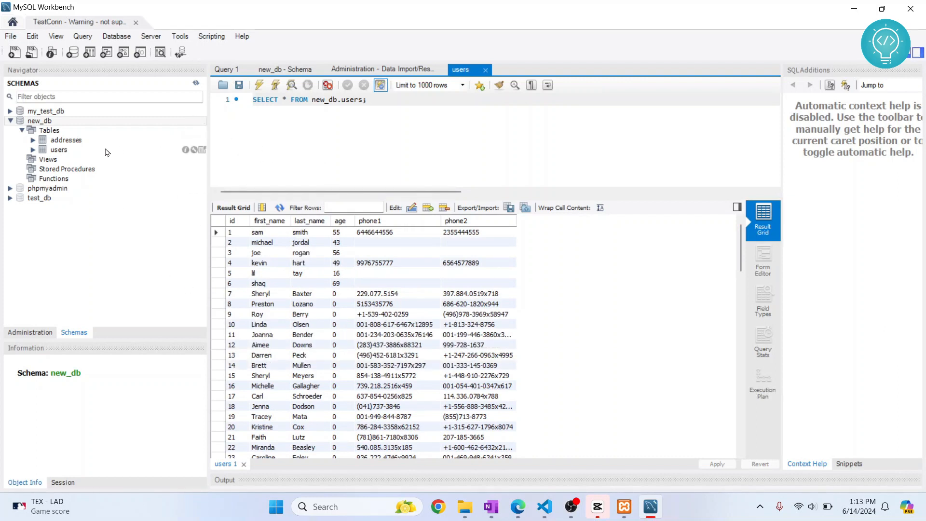
mouse_move(234, 205)
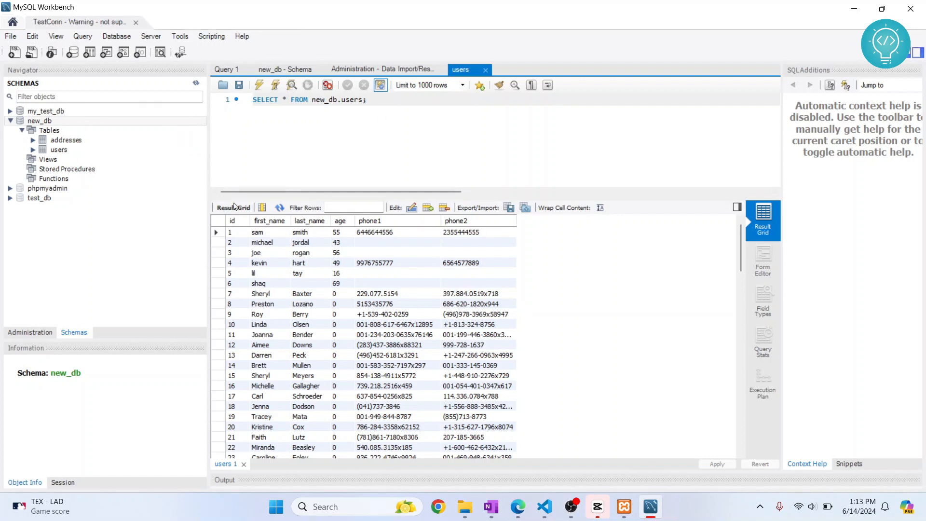